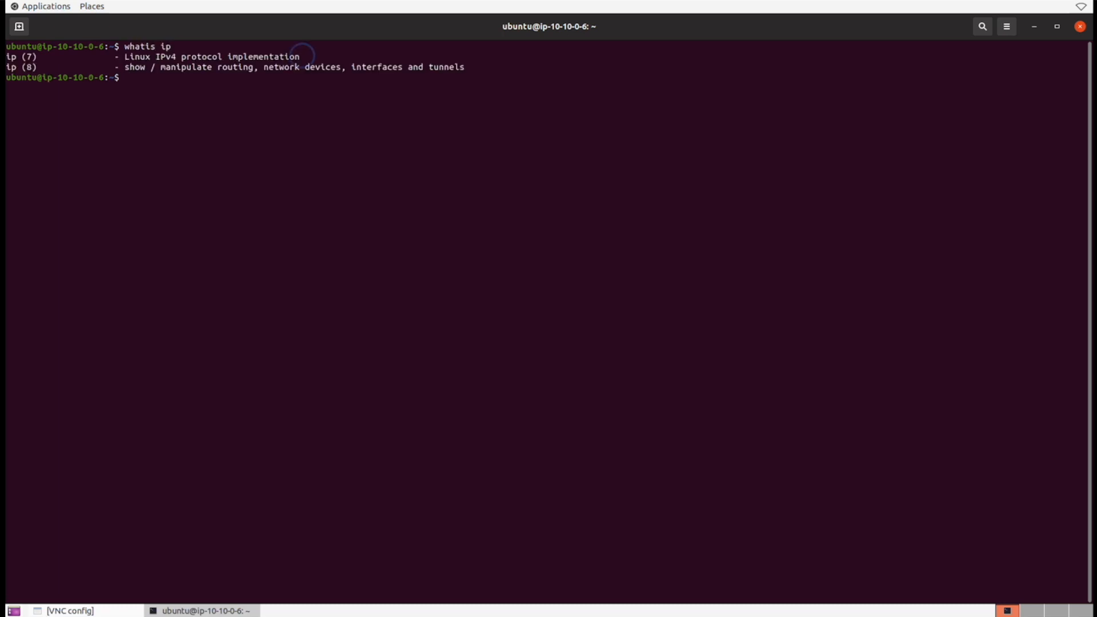
Run 'ip' with no arguments to print its usage summary of objects and options.
drag(124, 58, 299, 57)
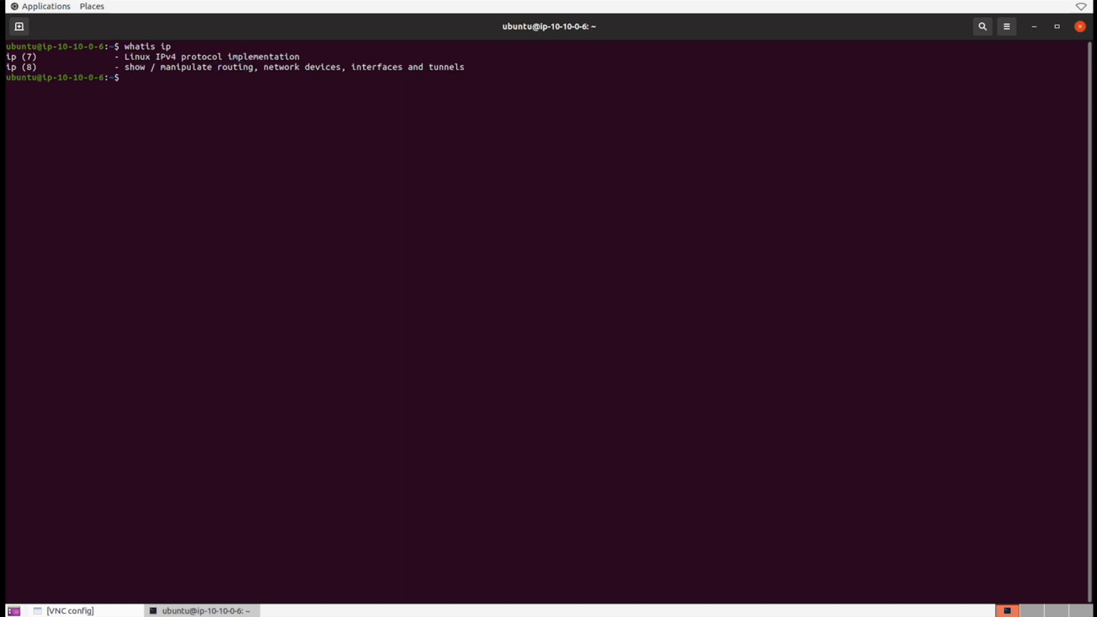
text(ip)
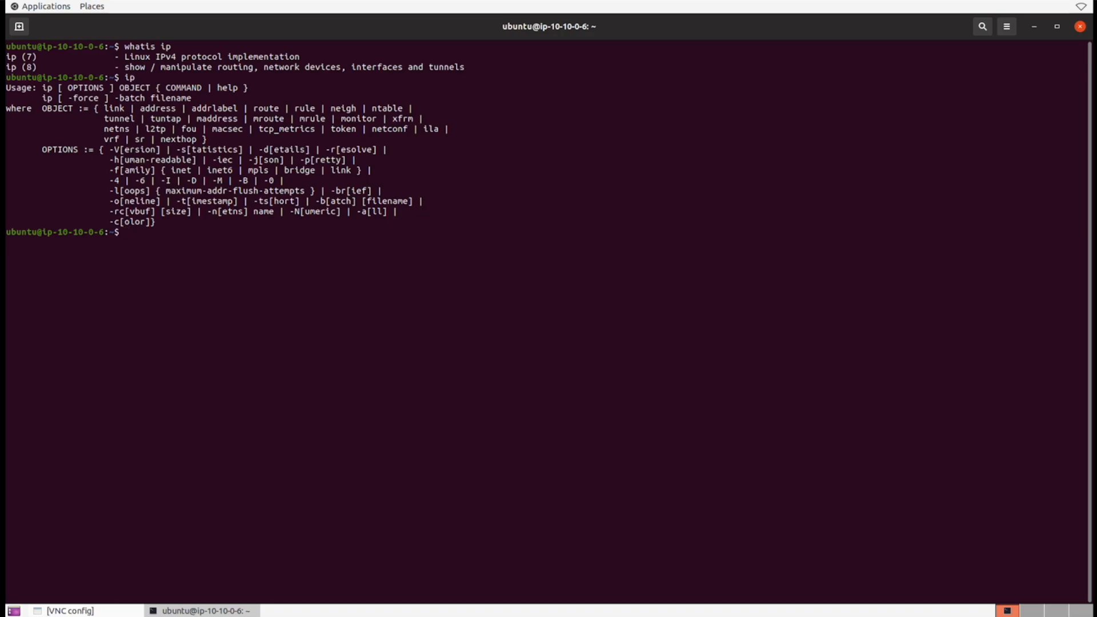
Run 'ip address' and its short form 'ip a' to list lo and ens5 with their addresses.
text(ip a)
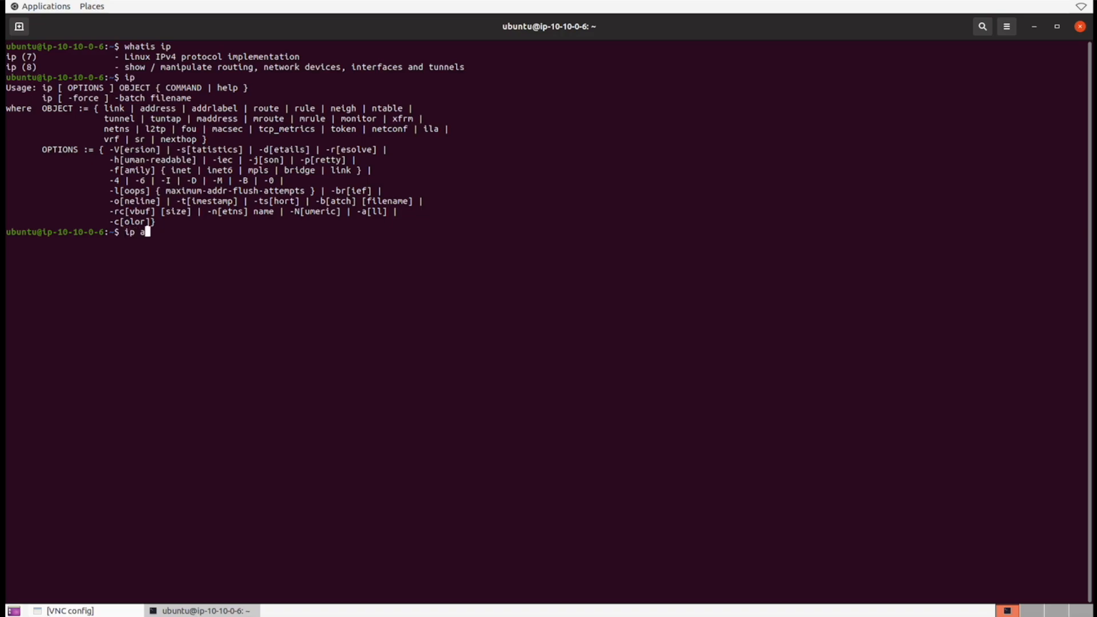
text(ddress)
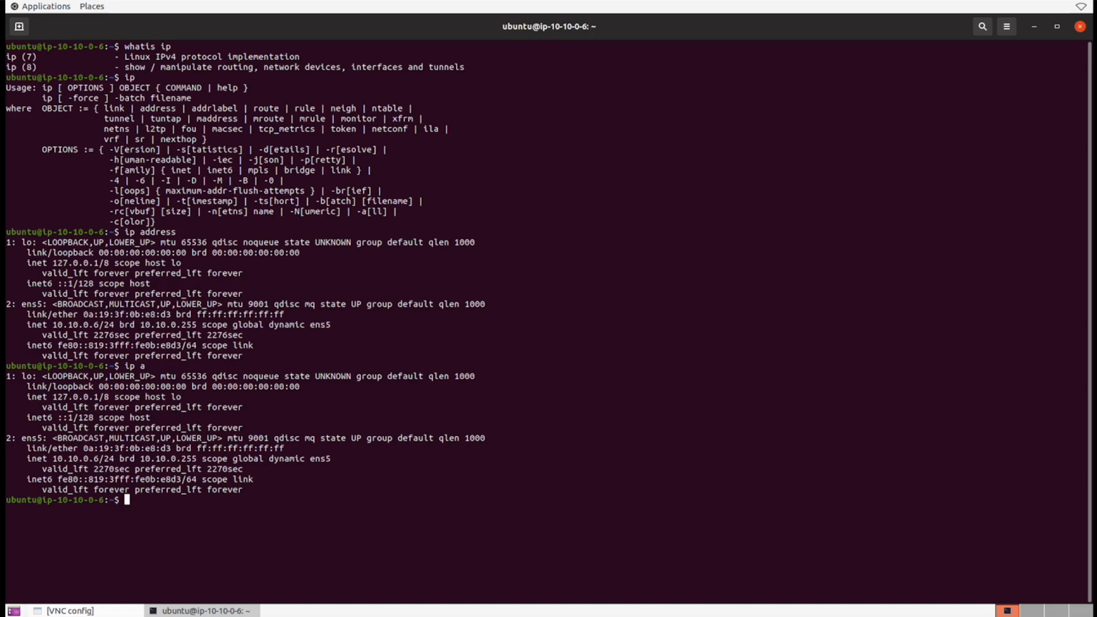
Enter 'ip a show ' at the prompt without running it yet.
double_click(24, 376)
text(ip a show)
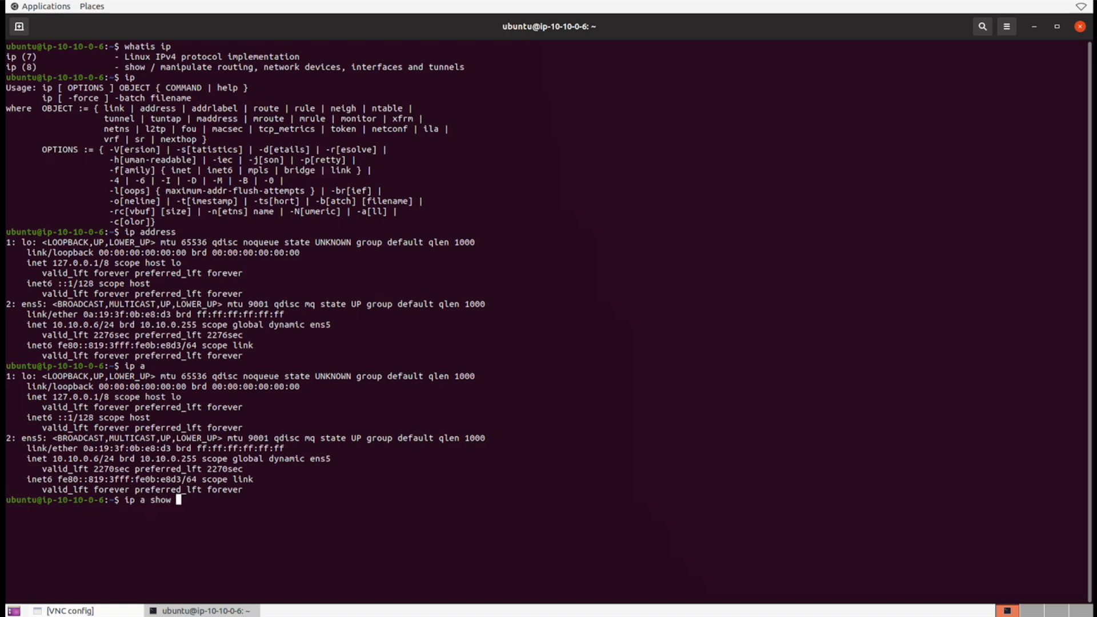
Clear the terminal so only a fresh prompt remains.
double_click(29, 437)
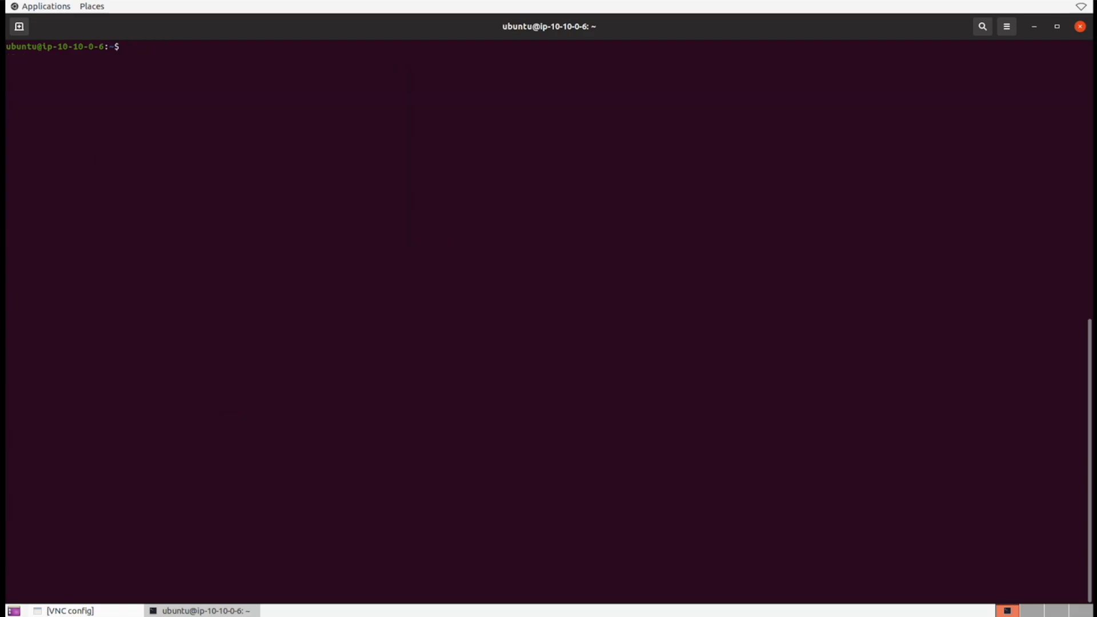
Show the hostname ip-10-10-0-6 via 'hostname' and by reading /etc/hostname after Tab completion.
text(hostname)
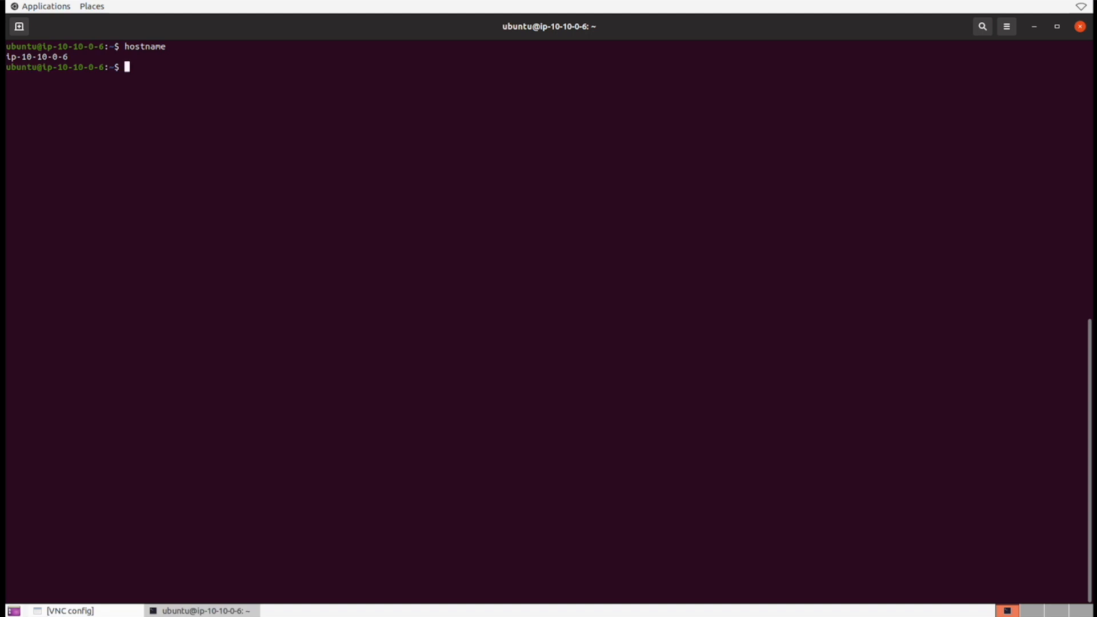
text(cat)
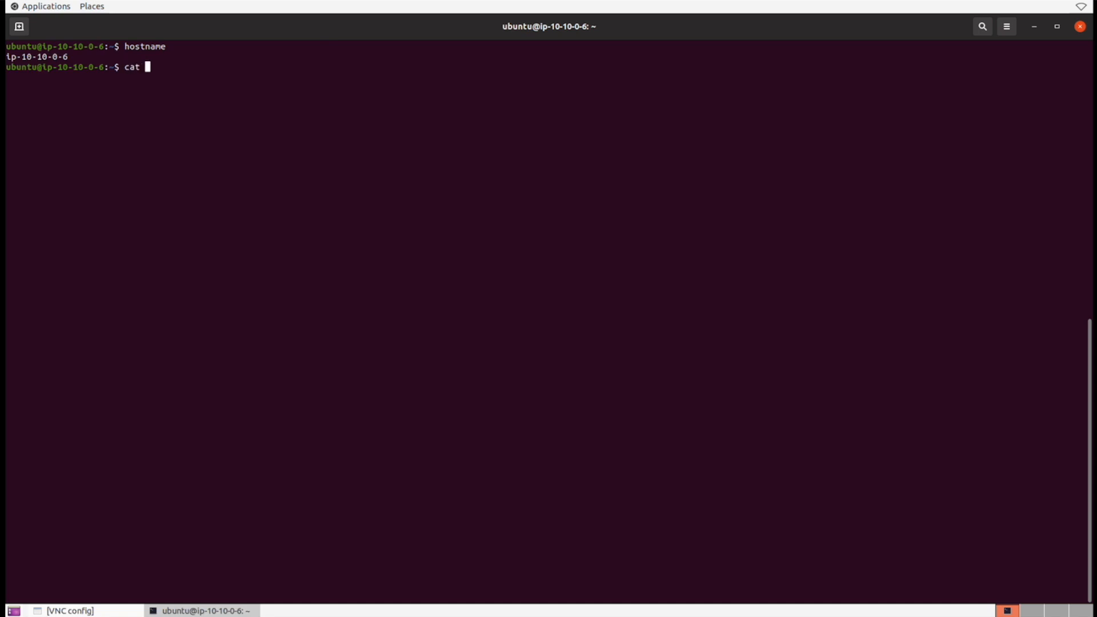
text(/etc/host)
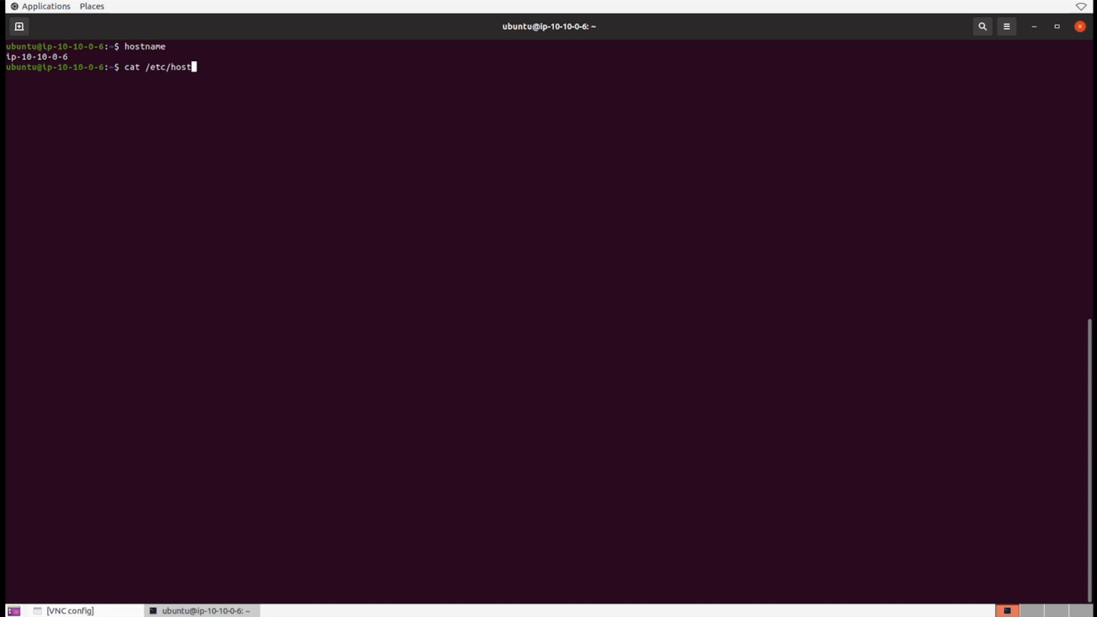
key(Tab)
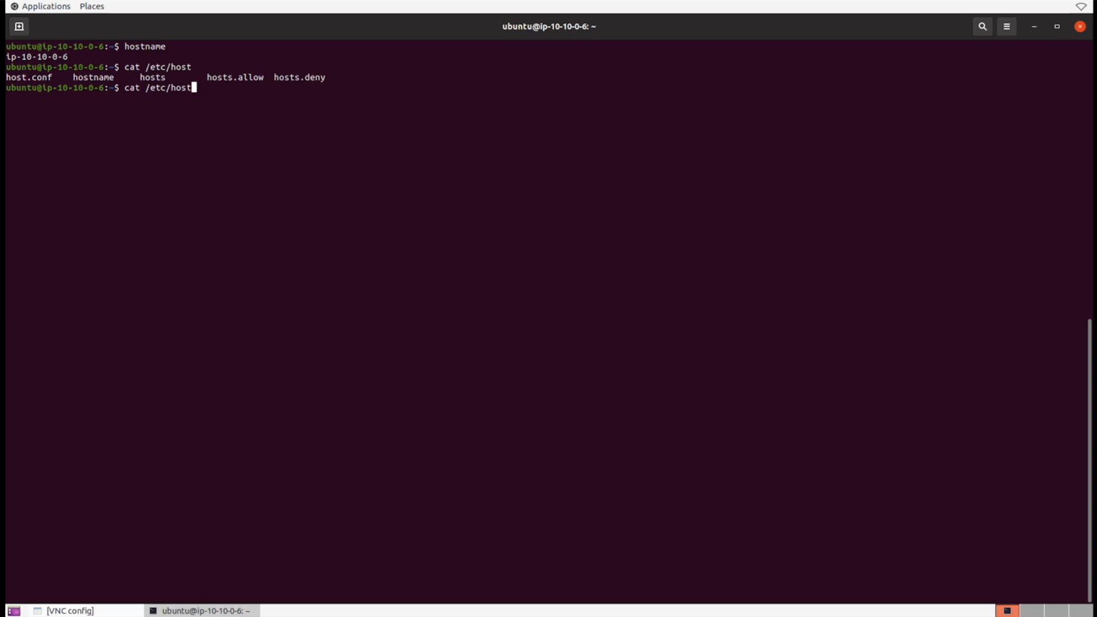
double_click(94, 77)
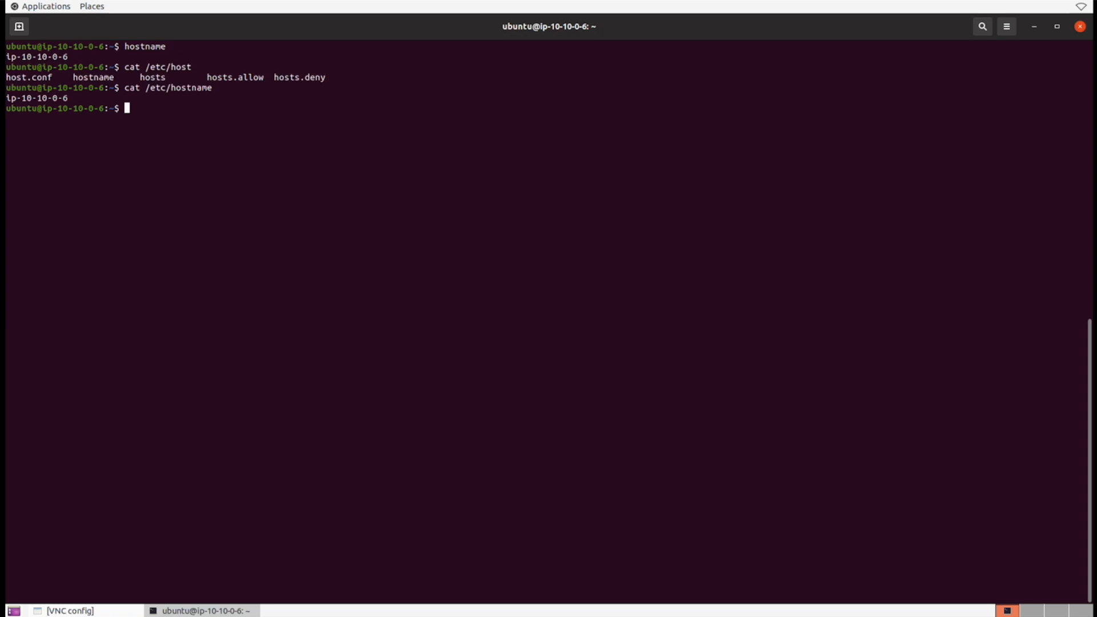
Run 'hostname -i' for 10.10.0.6 plus IPv6 link-local, then 'hostname -I' for 10.10.0.6 alone.
text(hostname -i)
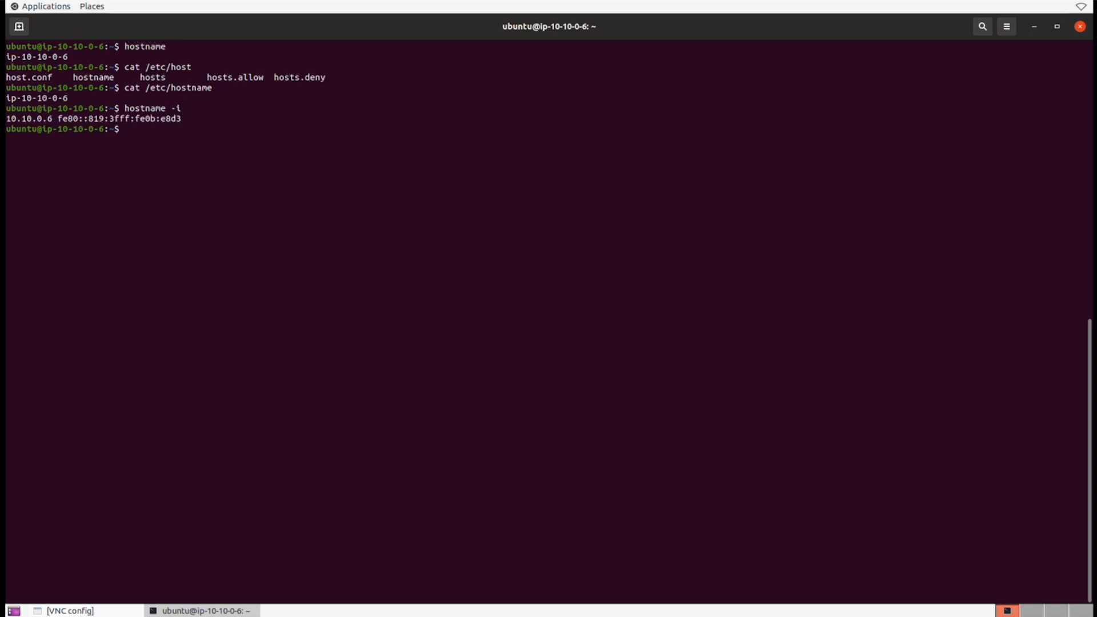
double_click(30, 118)
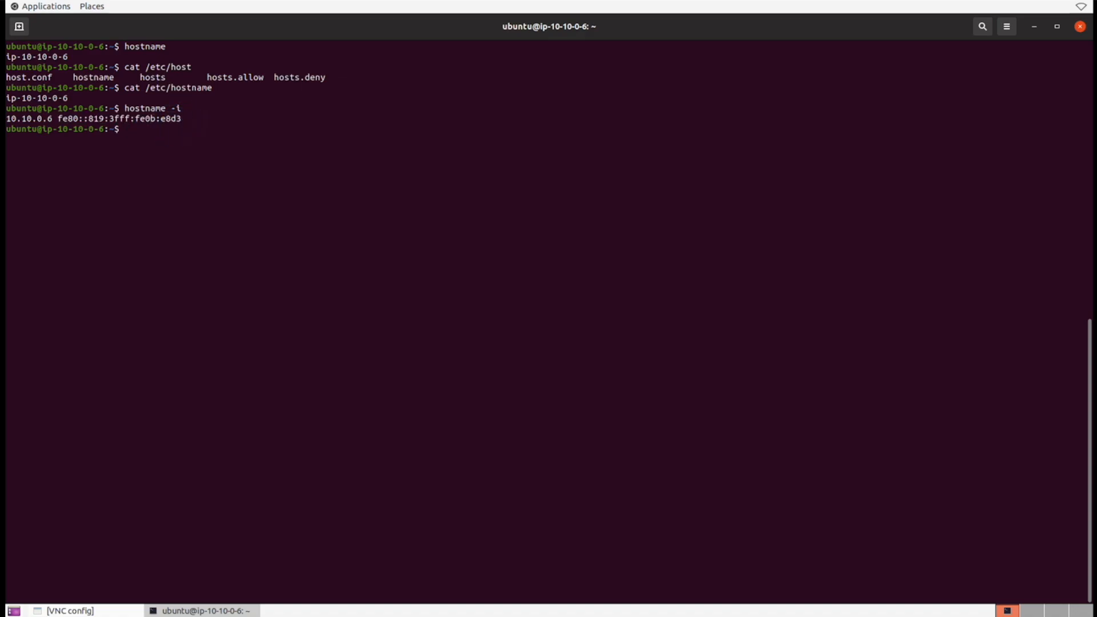
text(hostname -I)
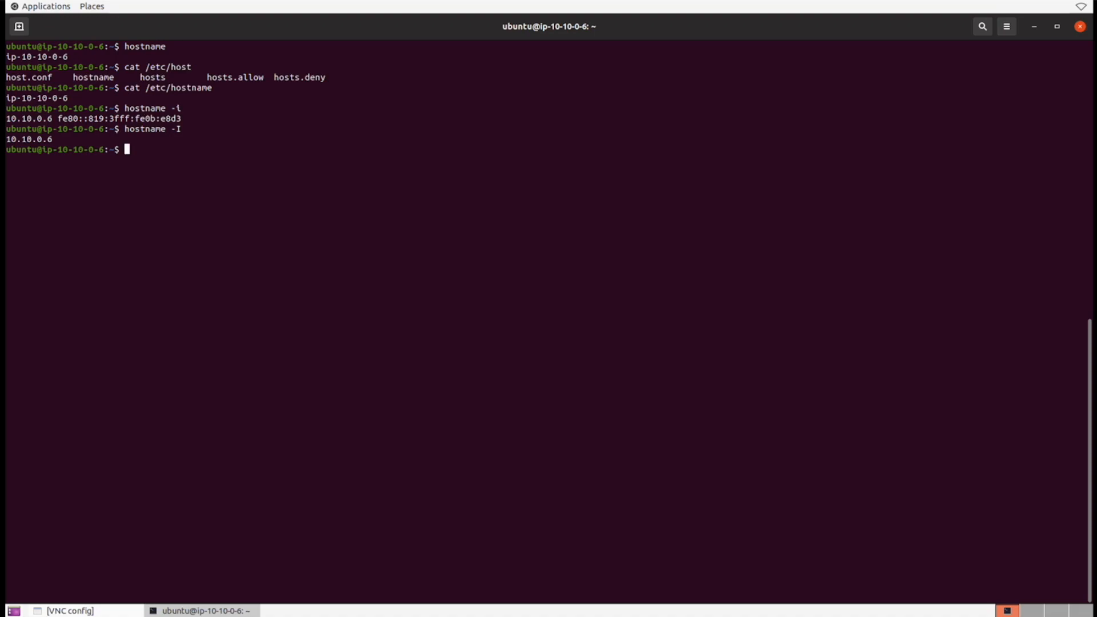
Display /etc/hosts with 'cat' and highlight the localhost name in the 127.0.0.1 entry.
text(cat /etc/hosts)
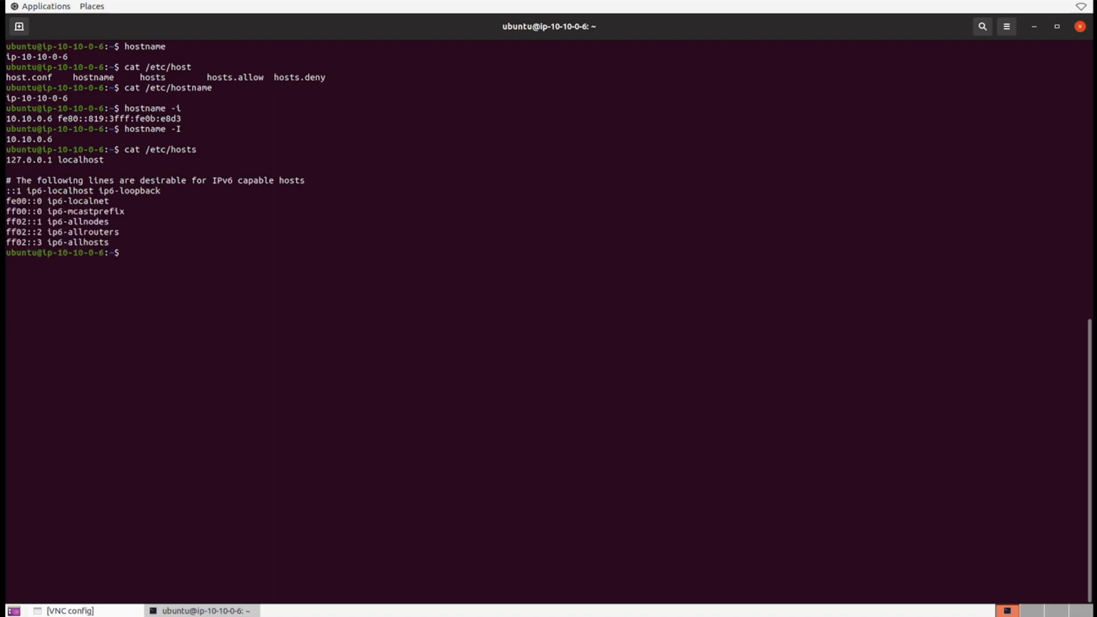
double_click(28, 160)
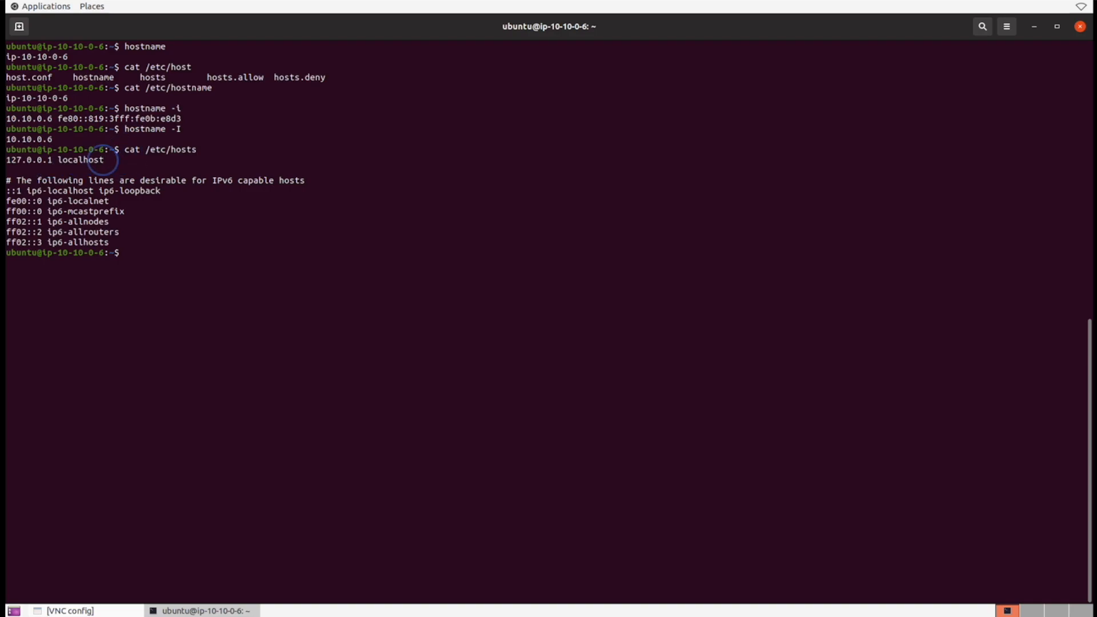
double_click(82, 160)
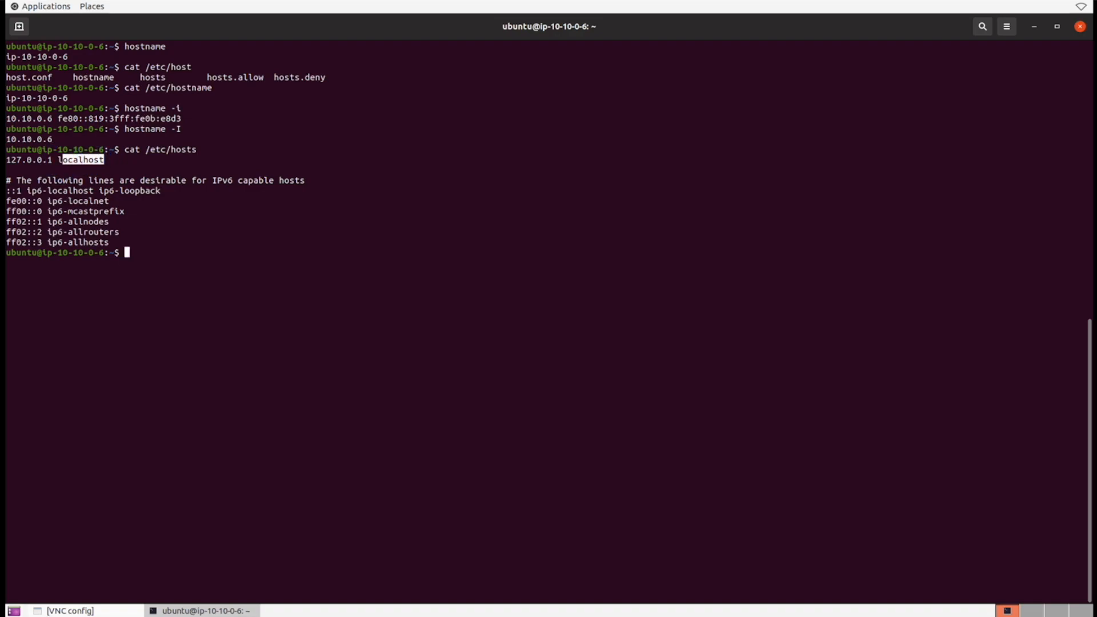